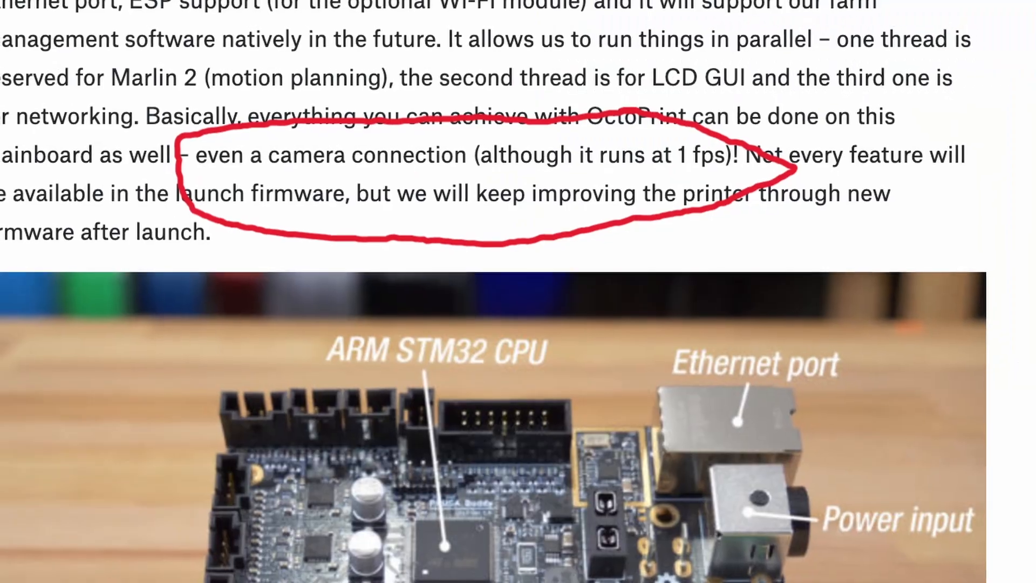
- Scroll the Faucet Aerator Tool page and load the 3D preview of Faucet_Aerator_Tool_Long_v1.stl
{"action": "scroll", "scroll_direction": "down", "scroll_amount": 3}
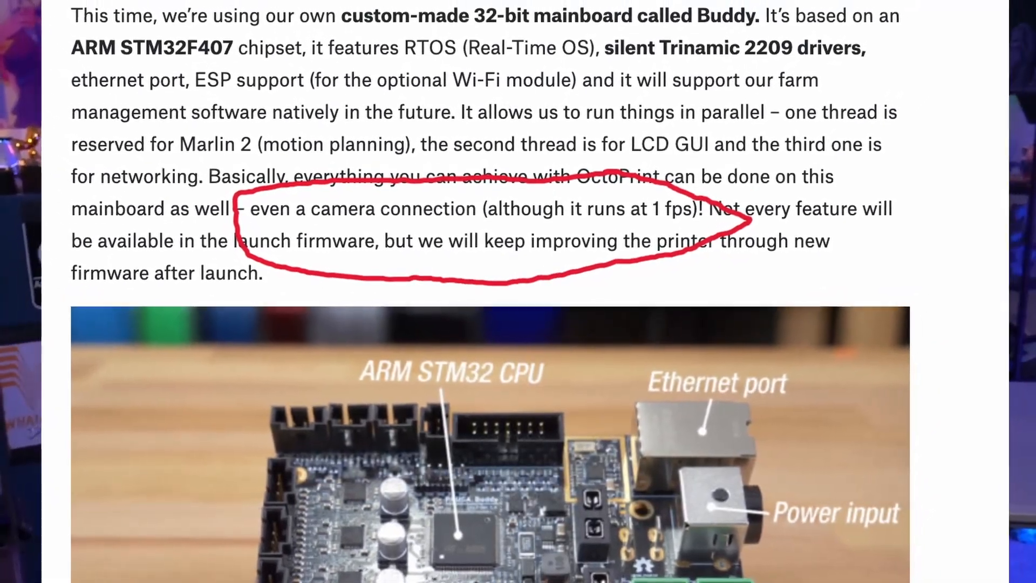
{"action": "scroll", "scroll_direction": "down", "scroll_amount": 3}
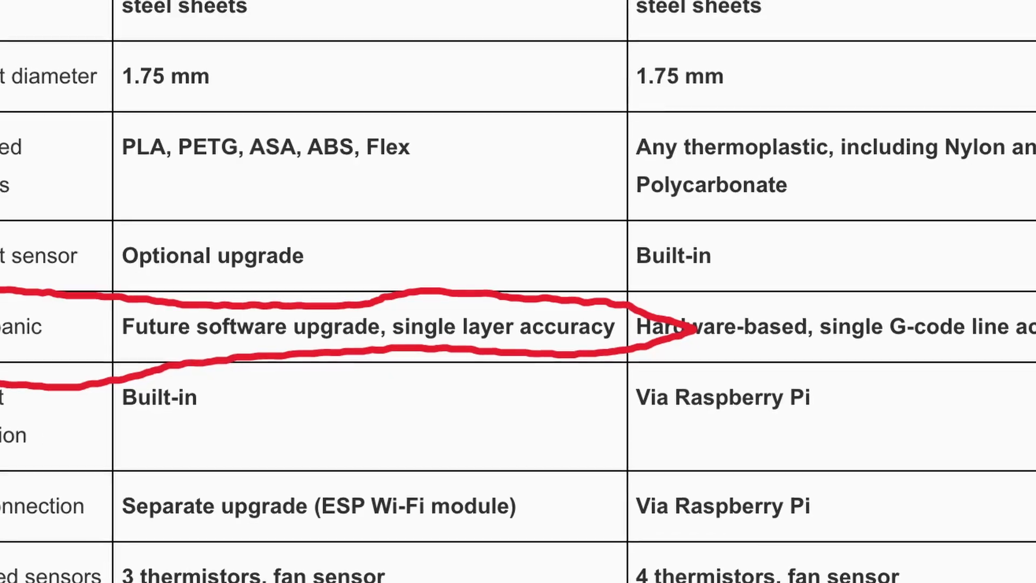
{"action": "scroll", "scroll_direction": "down", "scroll_amount": 3}
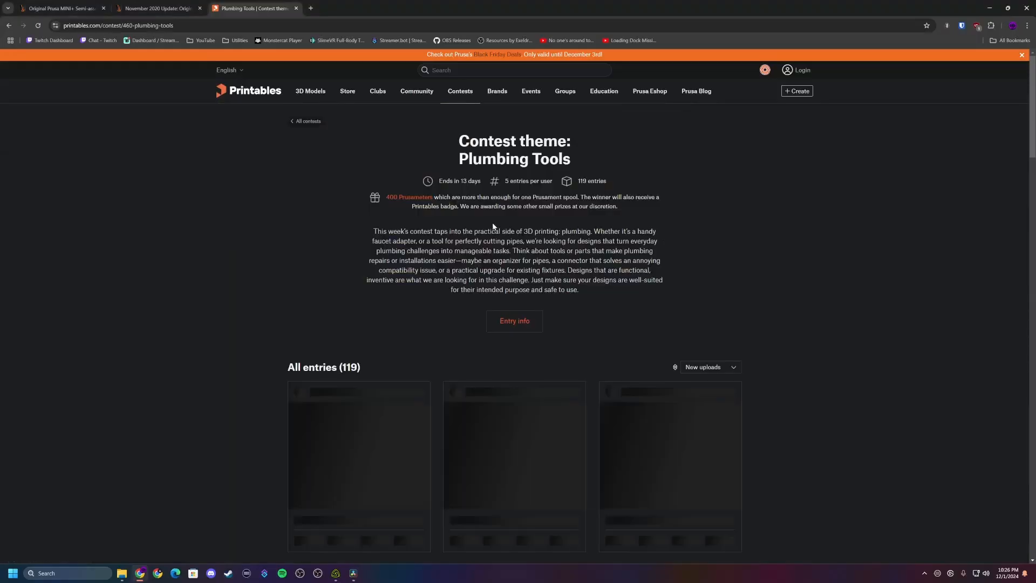
{"action": "scroll", "scroll_direction": "down", "scroll_amount": 3}
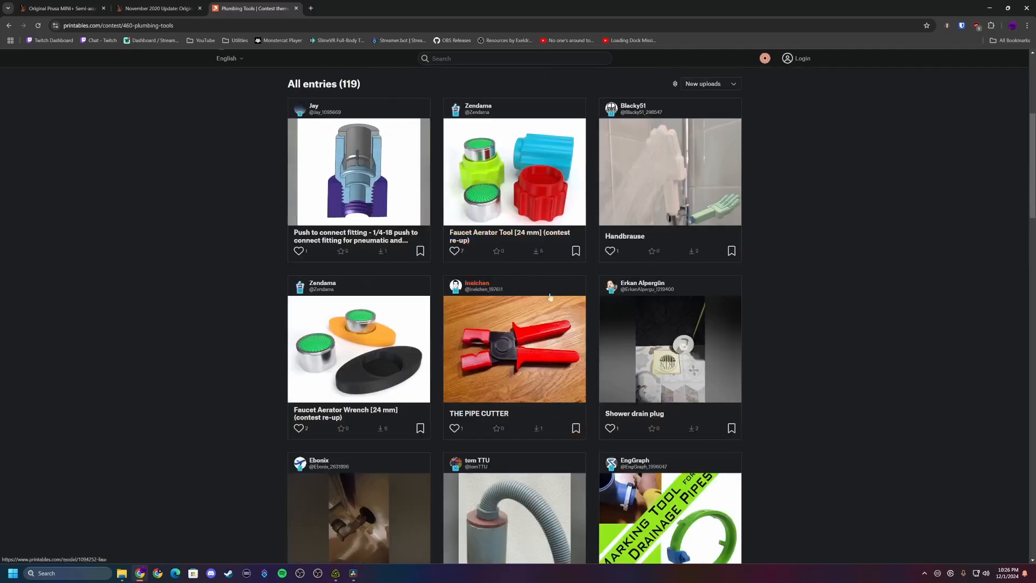
{"action": "scroll", "scroll_direction": "down", "scroll_amount": 3}
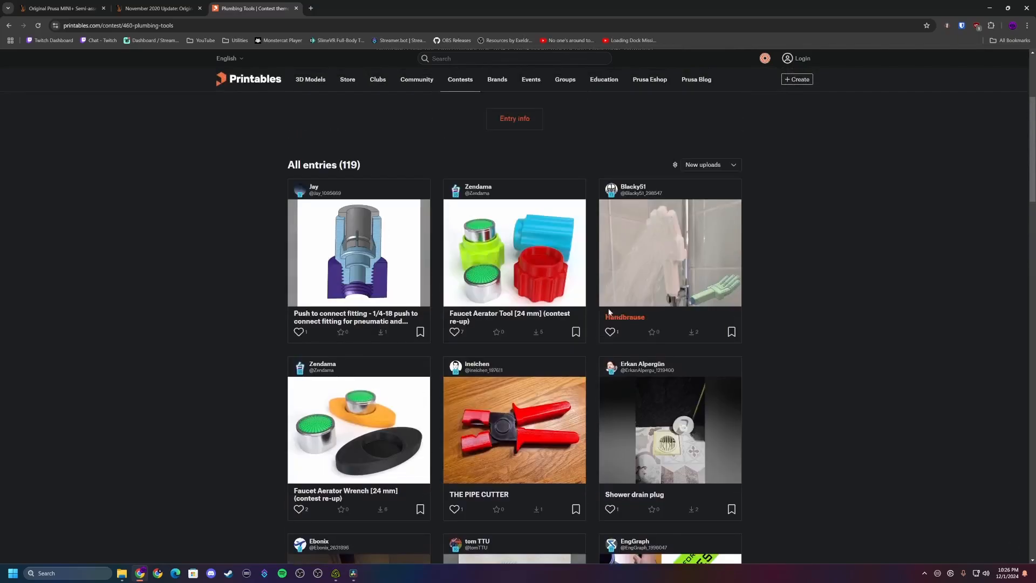
{"action": "left_click", "coordinate": [514, 252]}
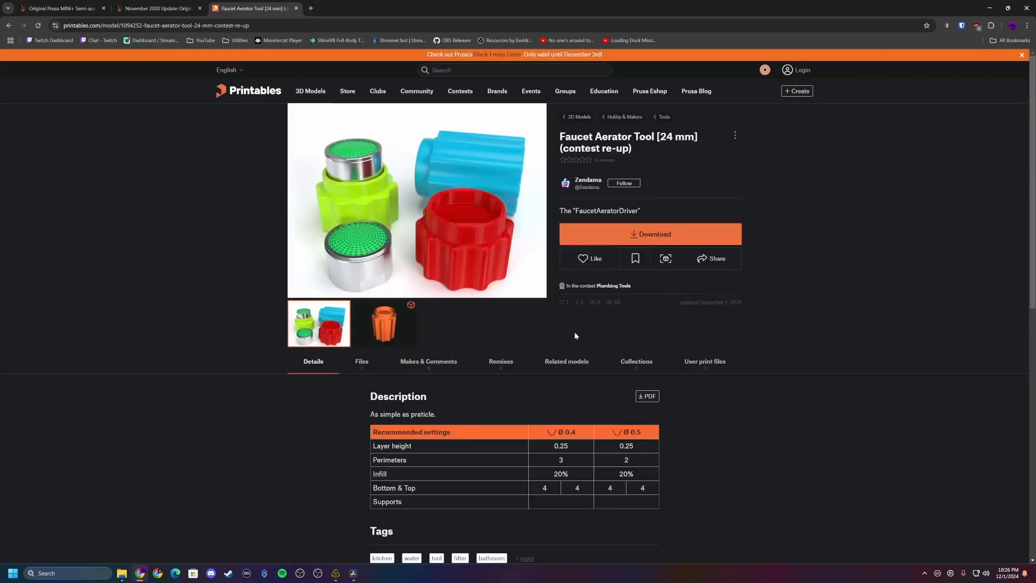
{"action": "left_click", "coordinate": [361, 362]}
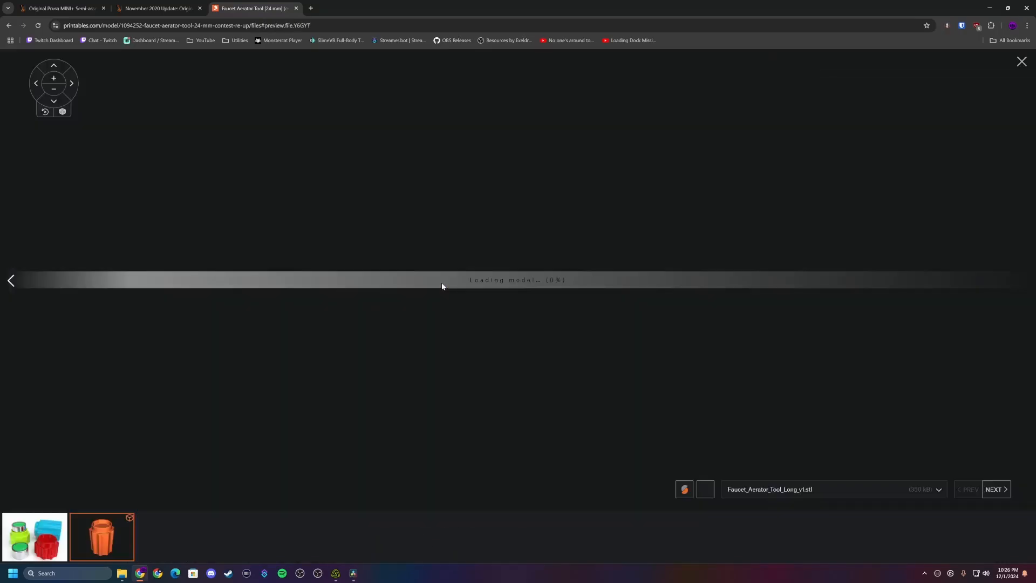
{"action": "left_click", "coordinate": [63, 7]}
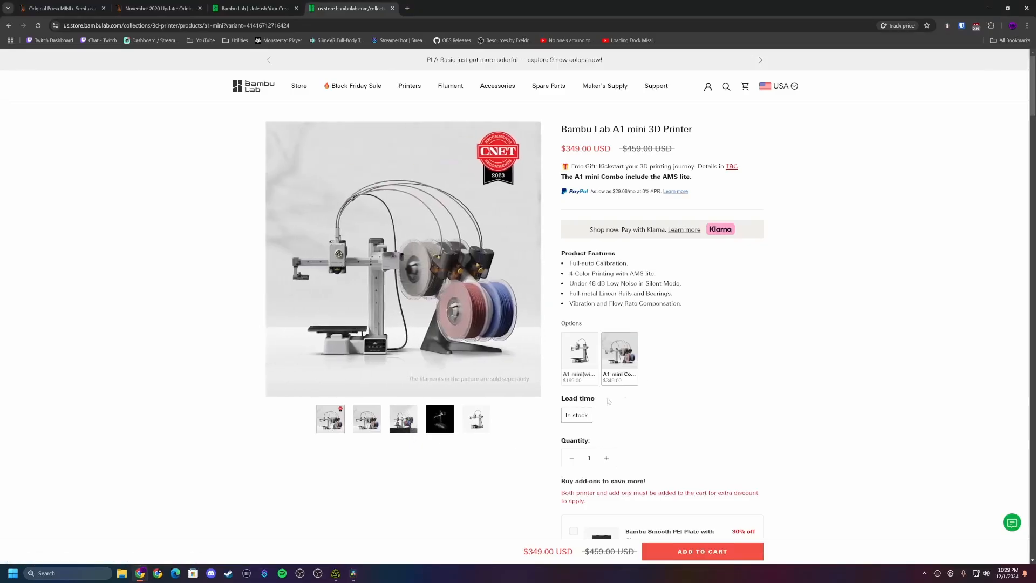
- Scroll the A1 mini page past its add-ons to the Combo banner, then switch to the Prusa MMU3 tab
{"action": "scroll", "scroll_direction": "down", "scroll_amount": 3}
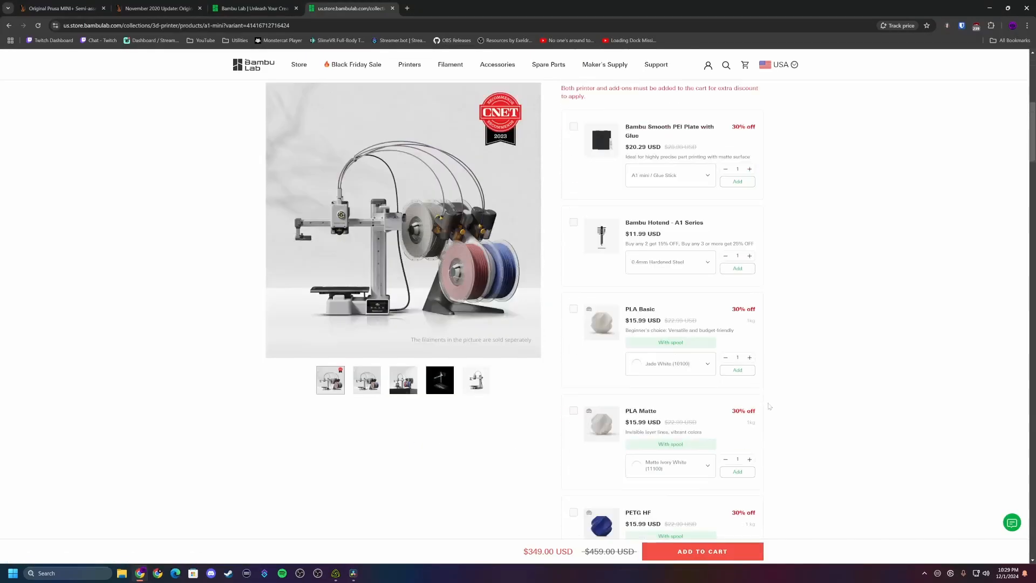
{"action": "scroll", "scroll_direction": "down", "scroll_amount": 3}
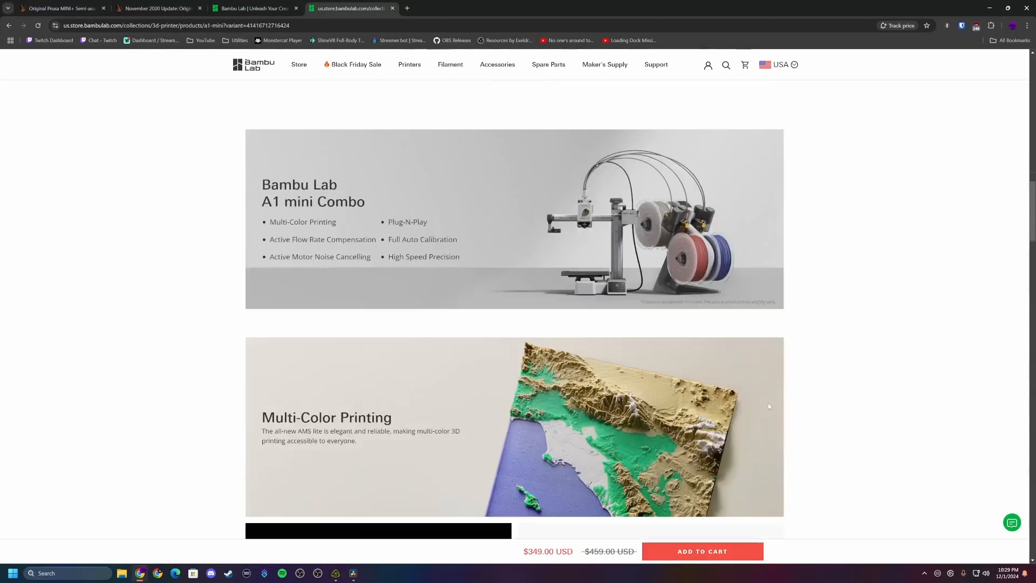
{"action": "left_click", "coordinate": [352, 8]}
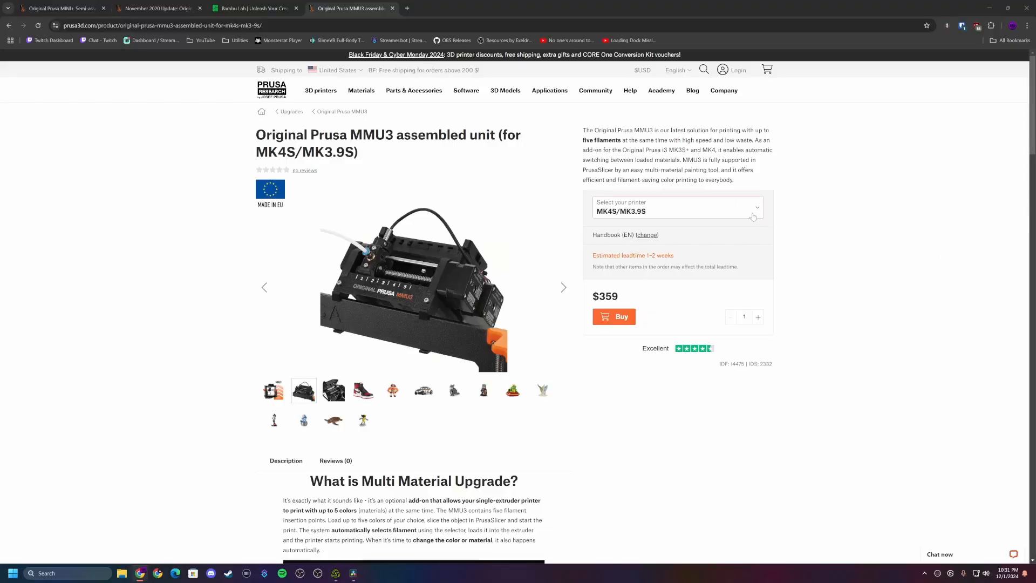